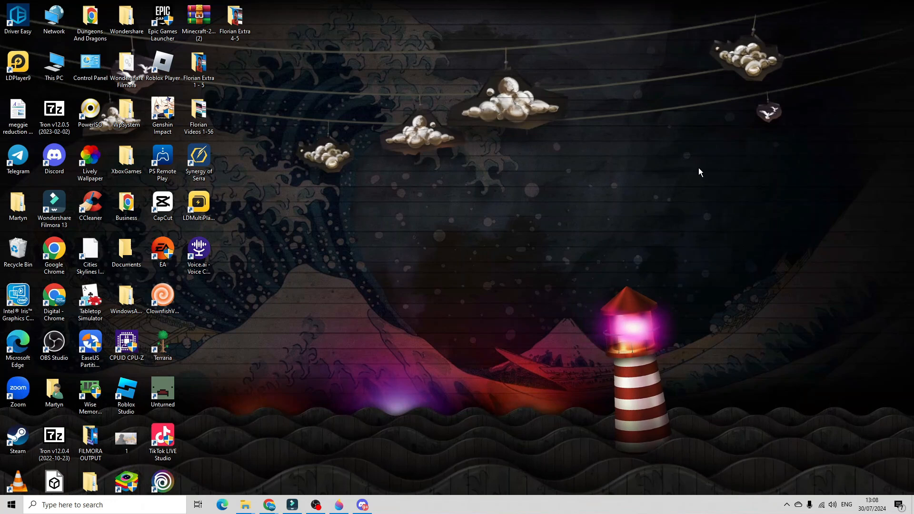
pyautogui.moveTo(473, 220)
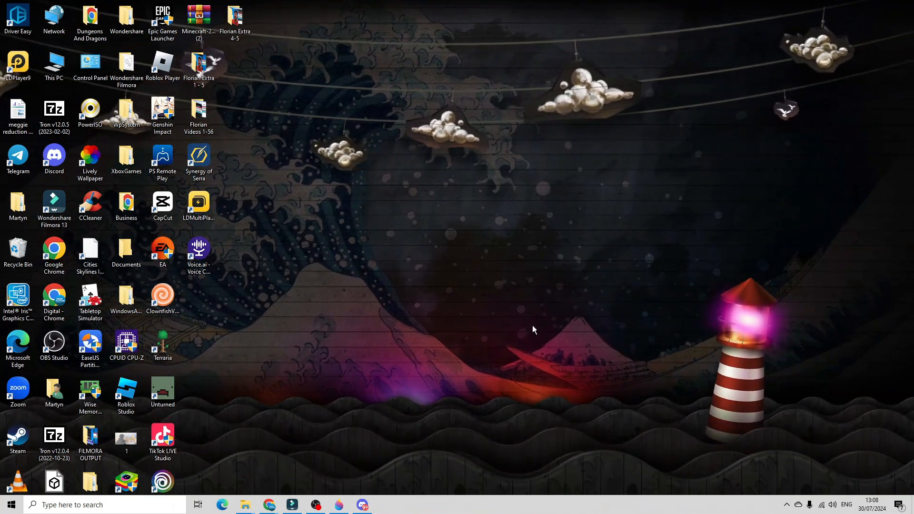
# Open the taskbar's shortcut menu to reach Task Manager.
pyautogui.rightClick(452, 504)
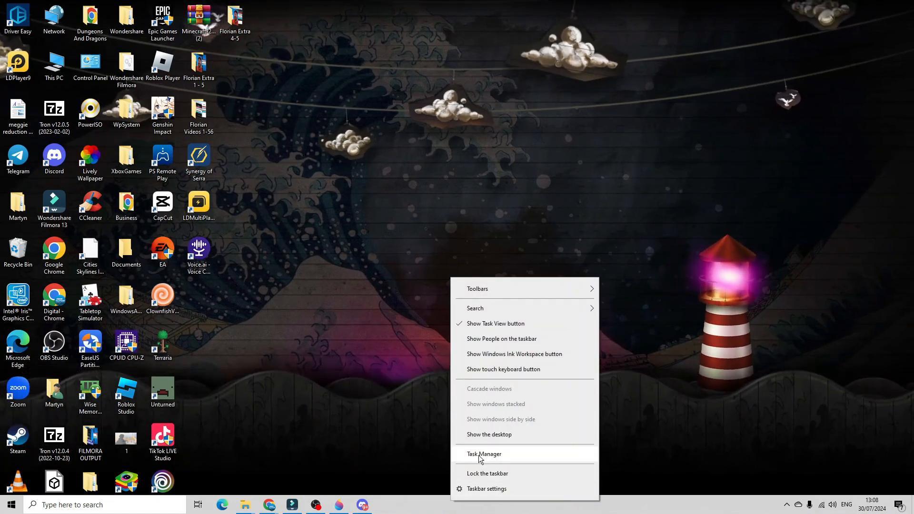
# Launch Task Manager, collapse to fewer details, then expand back to the full Processes view.
pyautogui.click(483, 454)
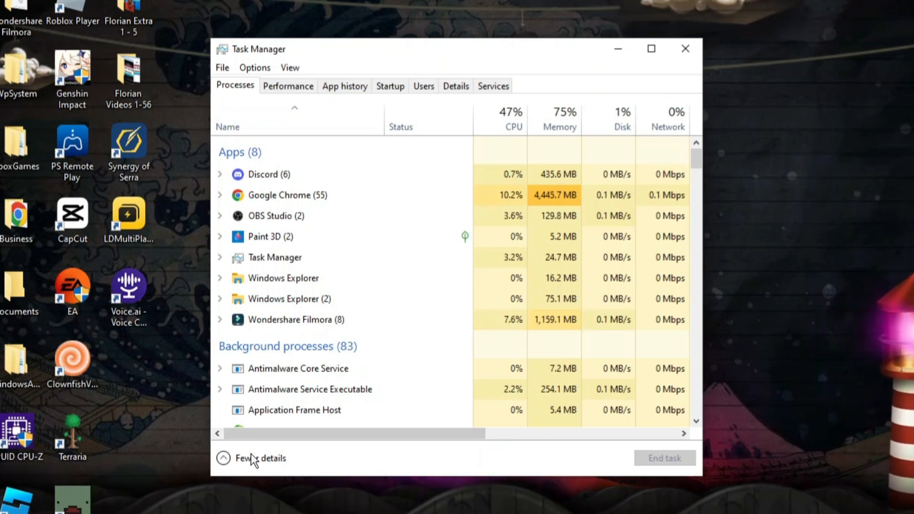
pyautogui.click(260, 458)
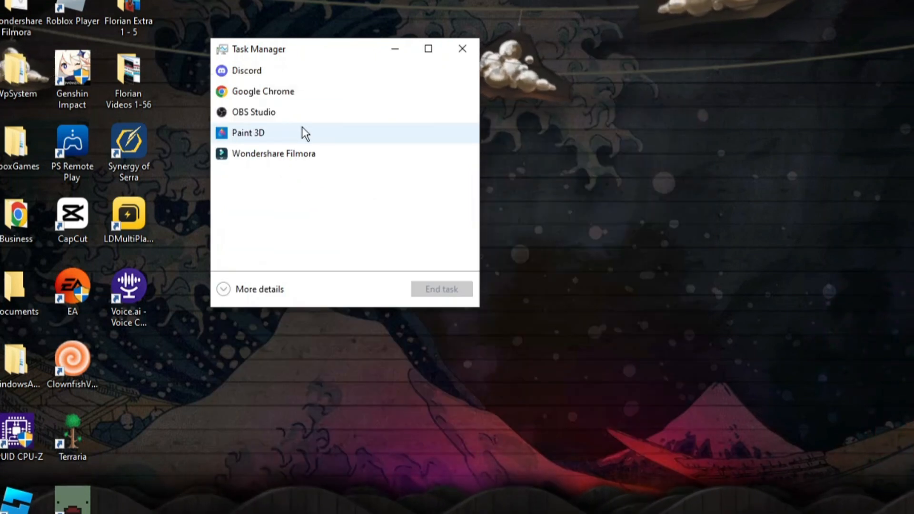
pyautogui.moveTo(255, 293)
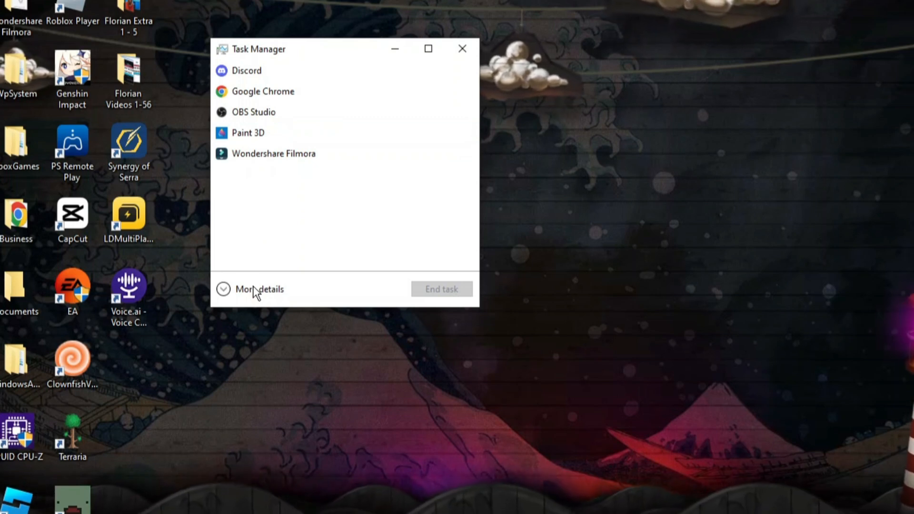
pyautogui.click(259, 289)
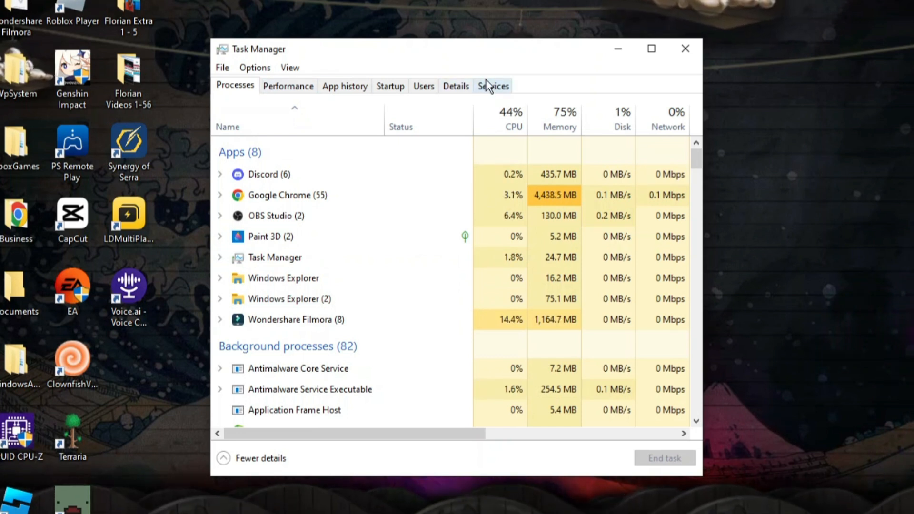
# On the Services tab, select the stopped WpcMonSvc service and show its action menu.
pyautogui.click(492, 86)
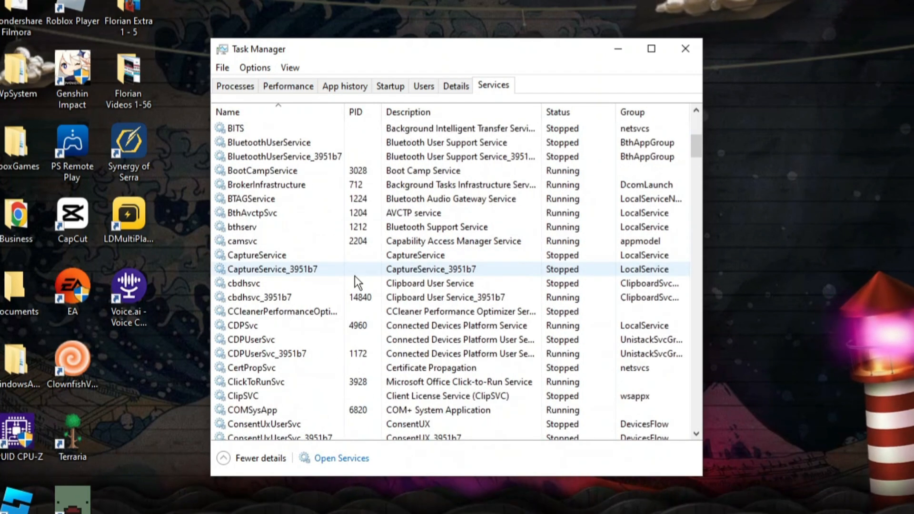
pyautogui.scroll(-3)
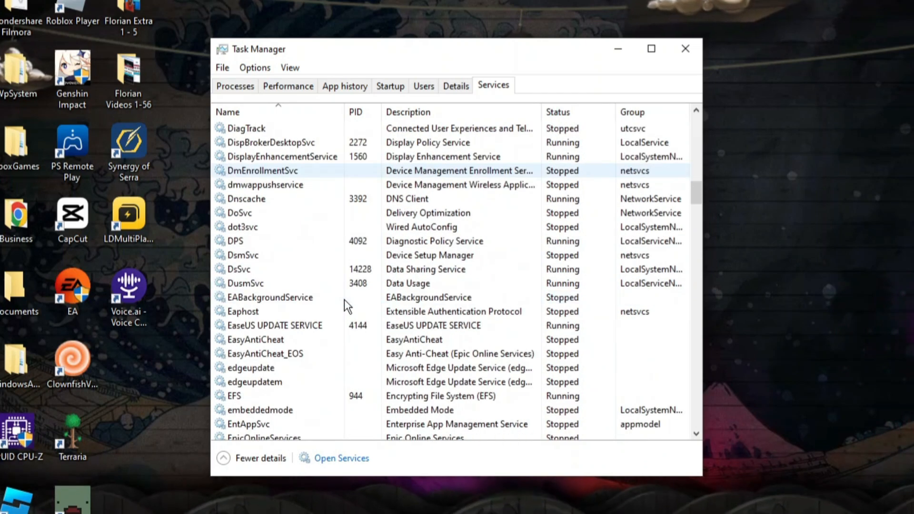
pyautogui.scroll(-3)
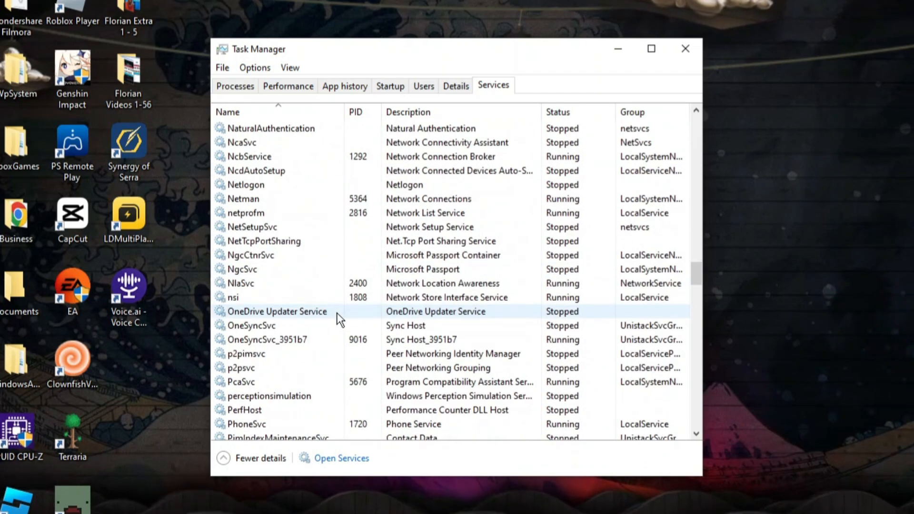
pyautogui.scroll(-3)
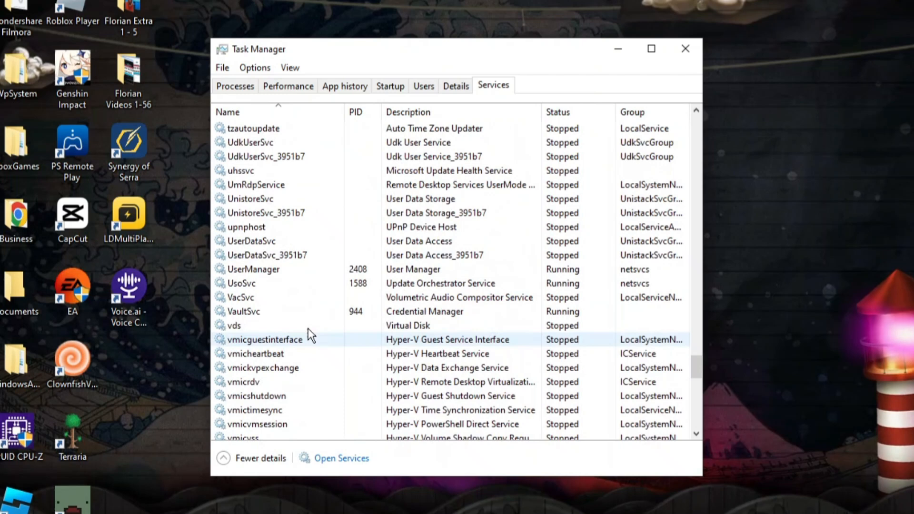
pyautogui.scroll(-3)
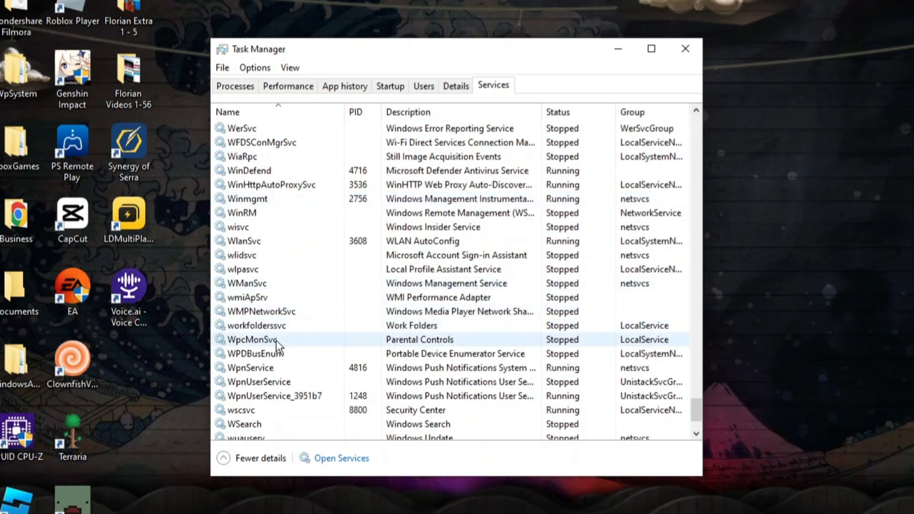
pyautogui.click(251, 340)
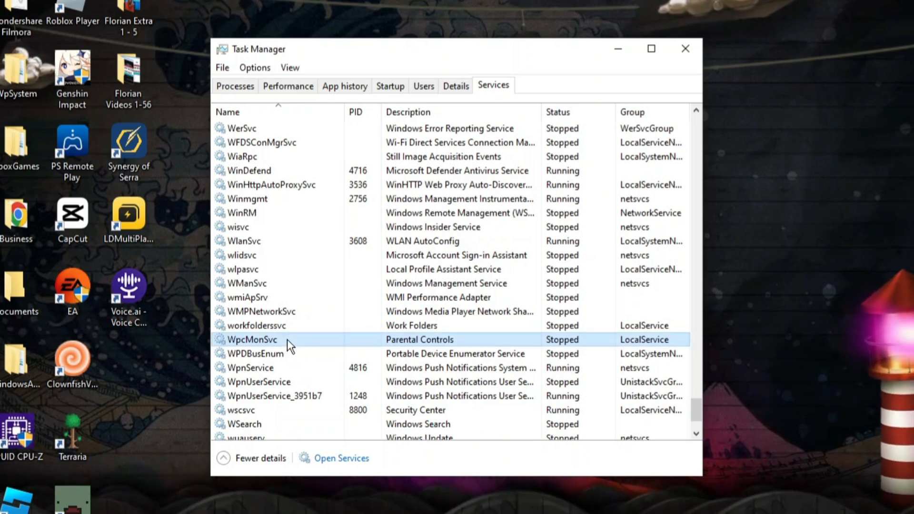
pyautogui.rightClick(252, 340)
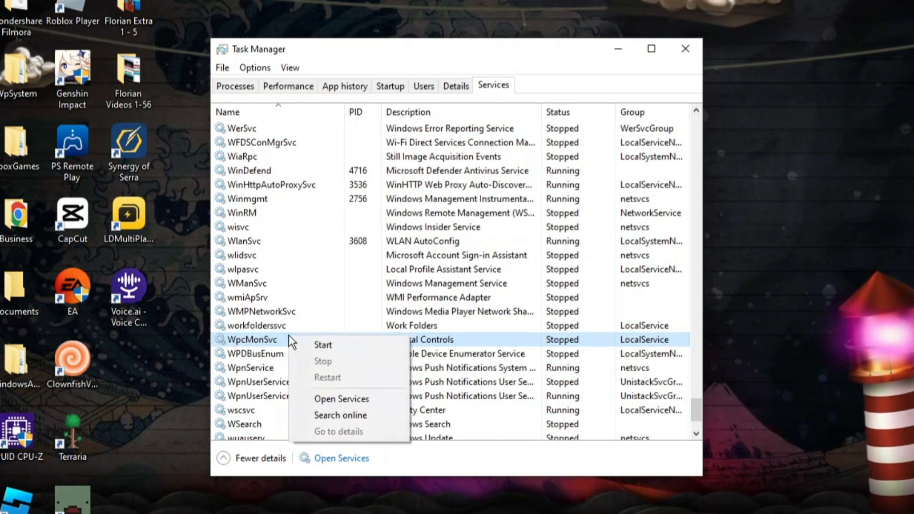
pyautogui.moveTo(330, 363)
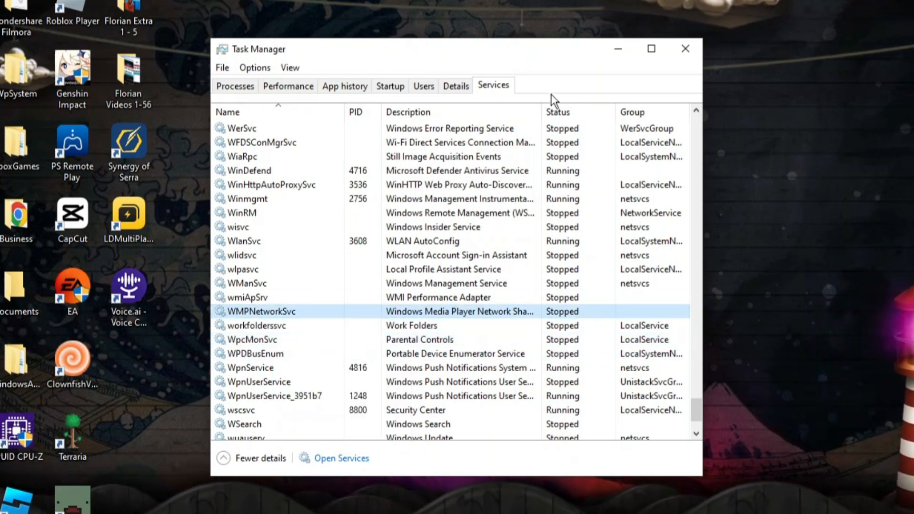
pyautogui.moveTo(274, 339)
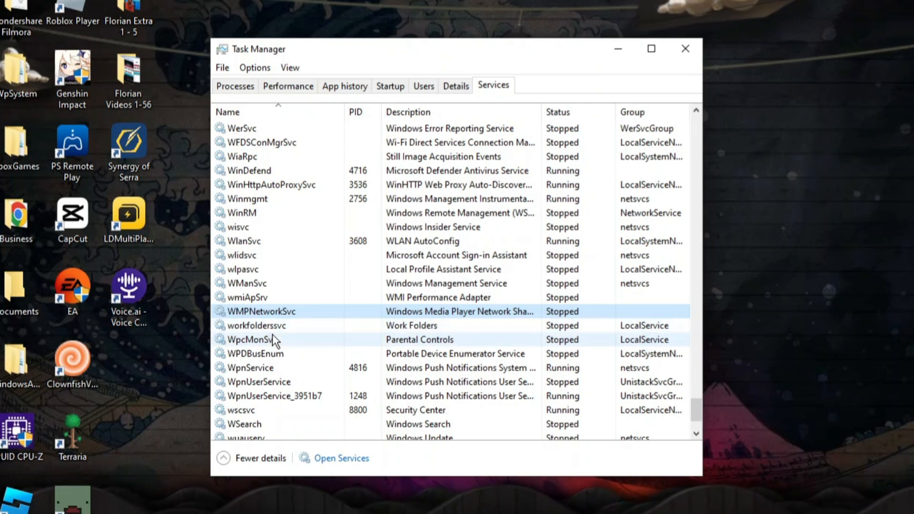
pyautogui.moveTo(279, 345)
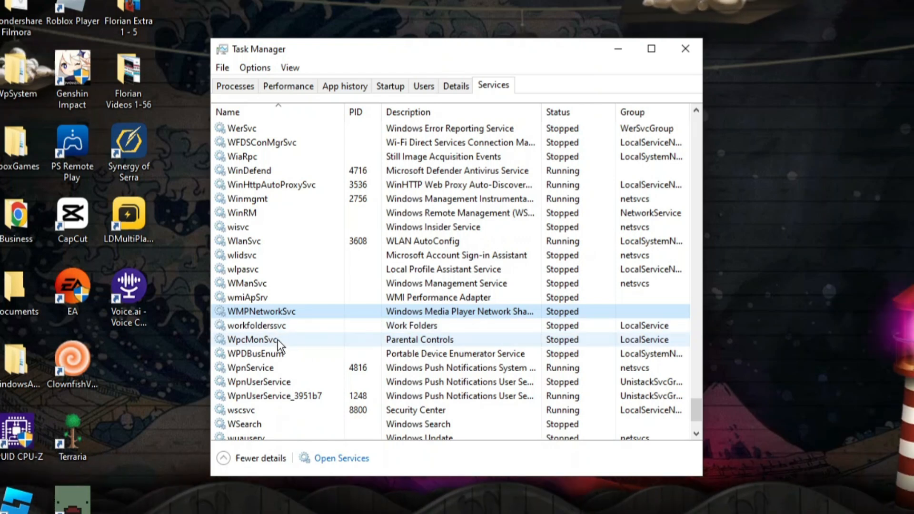
pyautogui.rightClick(252, 339)
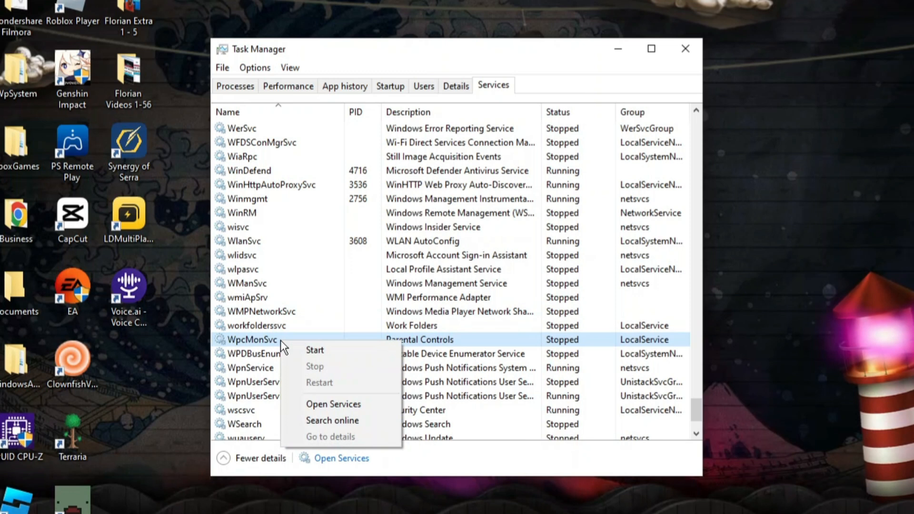
pyautogui.moveTo(334, 404)
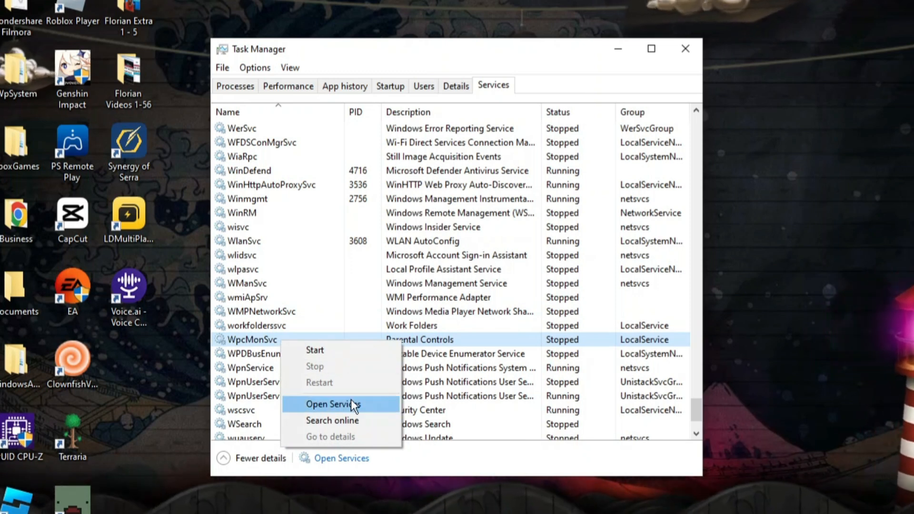
# Open the Windows Services console and bring it in front of Task Manager.
pyautogui.click(332, 404)
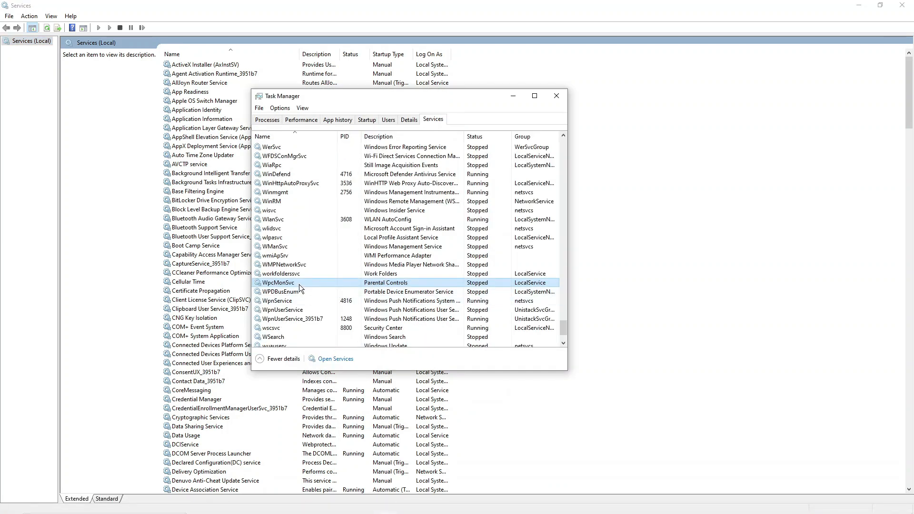
pyautogui.moveTo(394, 283)
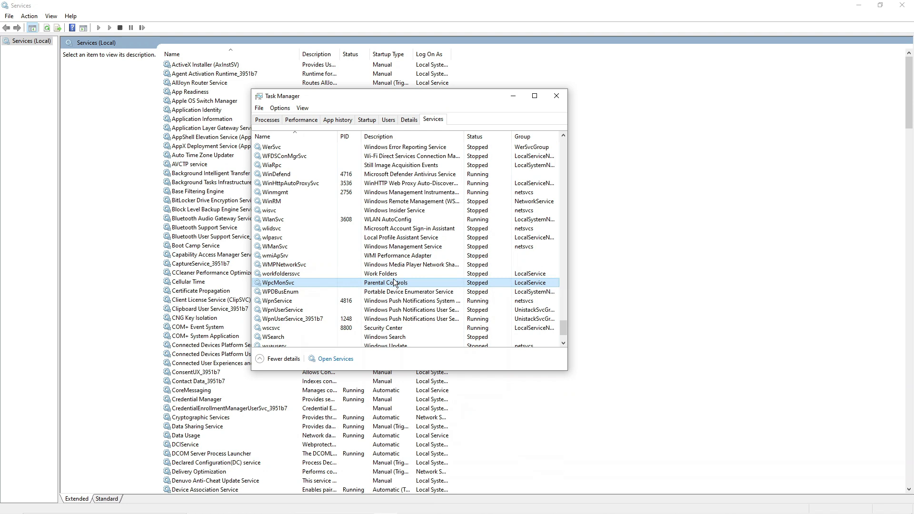
pyautogui.moveTo(425, 273)
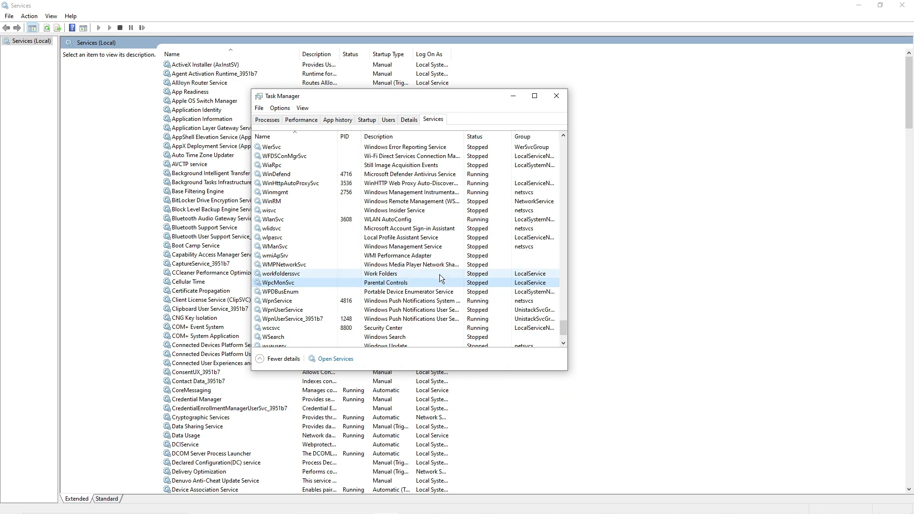
pyautogui.click(555, 95)
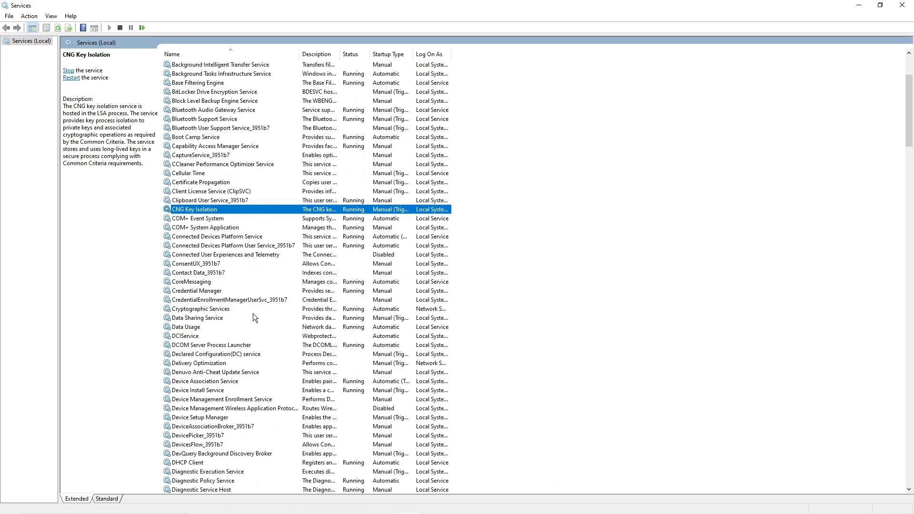
# Select the stopped, manual Parental Controls service and show its action menu.
pyautogui.scroll(-3)
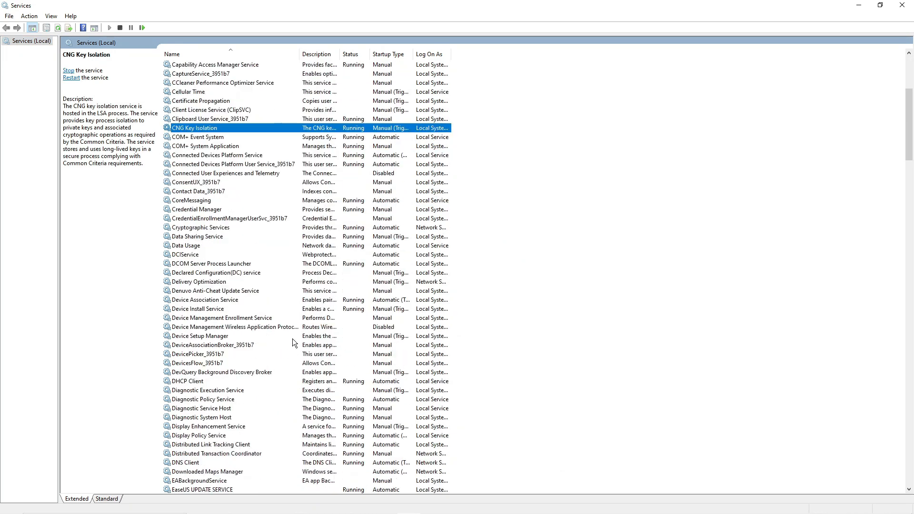
pyautogui.scroll(-3)
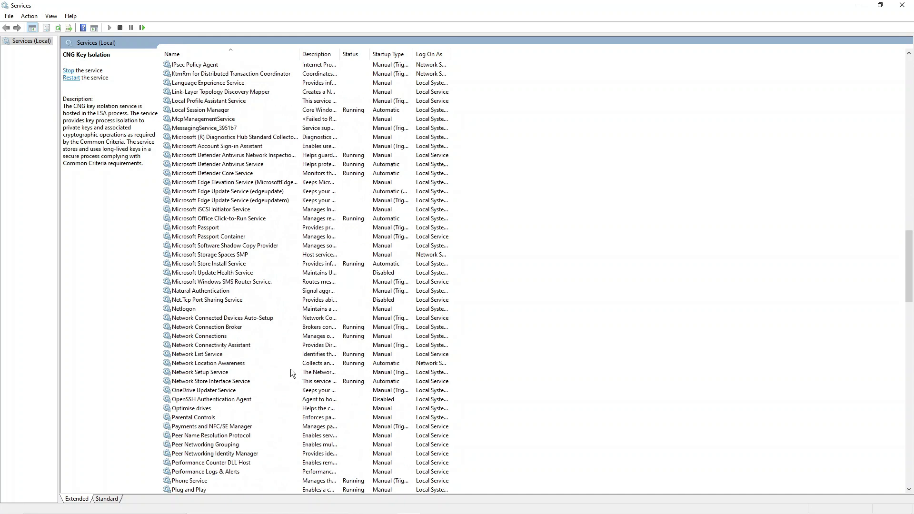
pyautogui.scroll(-3)
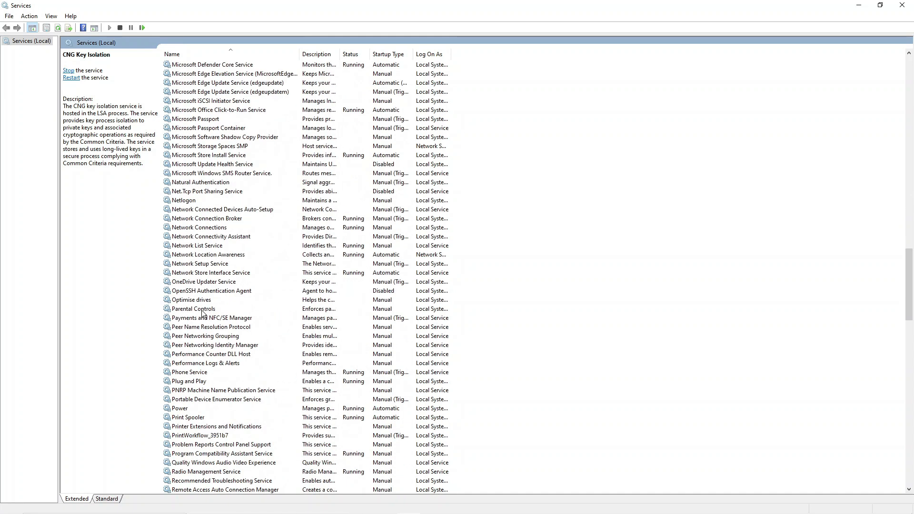
pyautogui.click(198, 309)
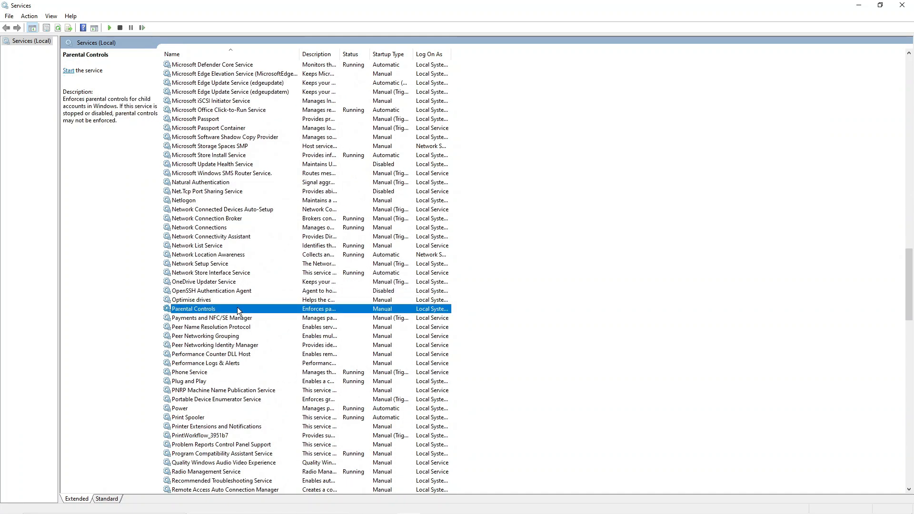
pyautogui.rightClick(238, 309)
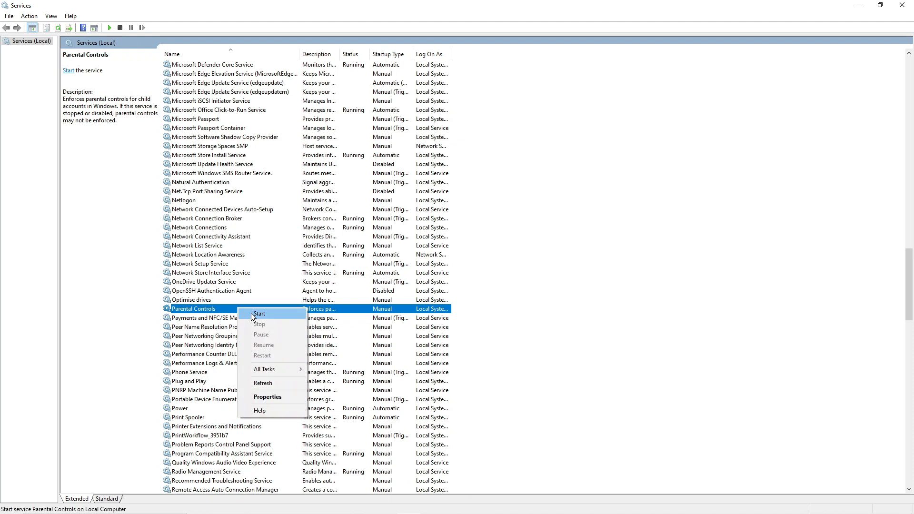
pyautogui.moveTo(280, 401)
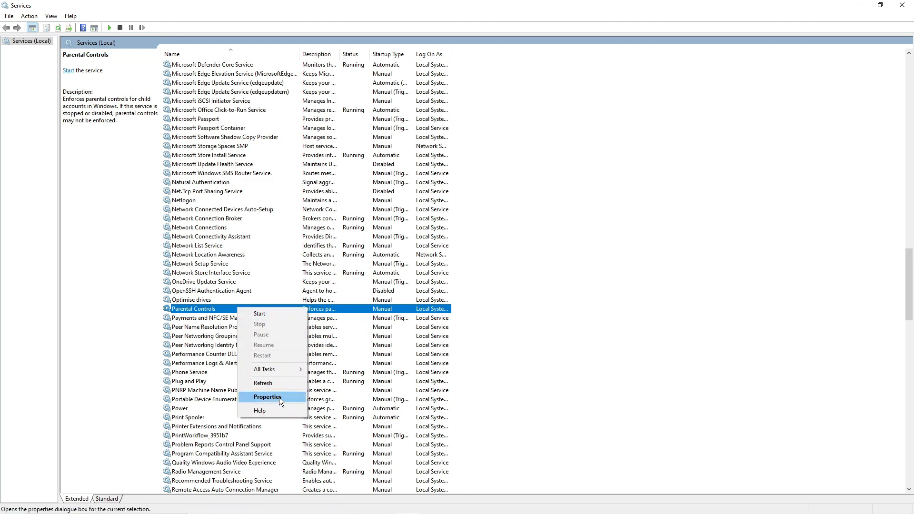
# Set Parental Controls startup type to Disabled, then show WpcMonSvc's actions in Task Manager again.
pyautogui.click(267, 397)
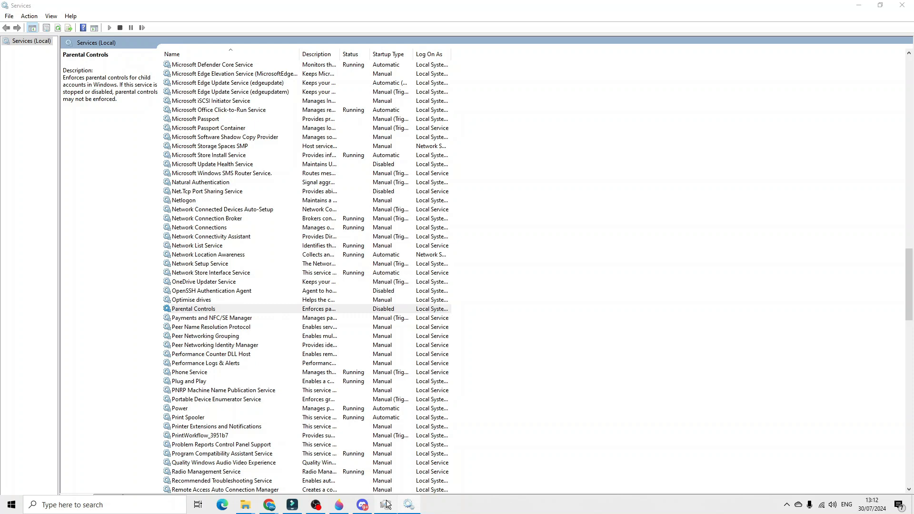
pyautogui.rightClick(277, 282)
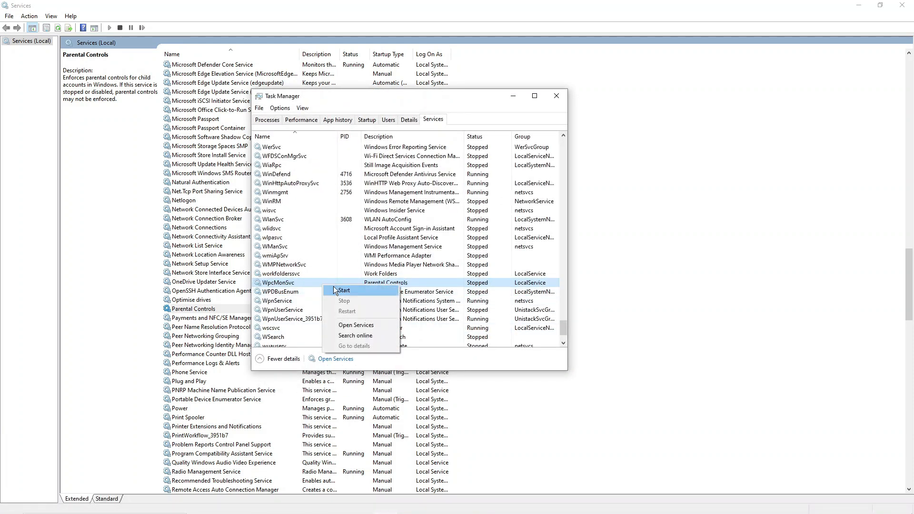